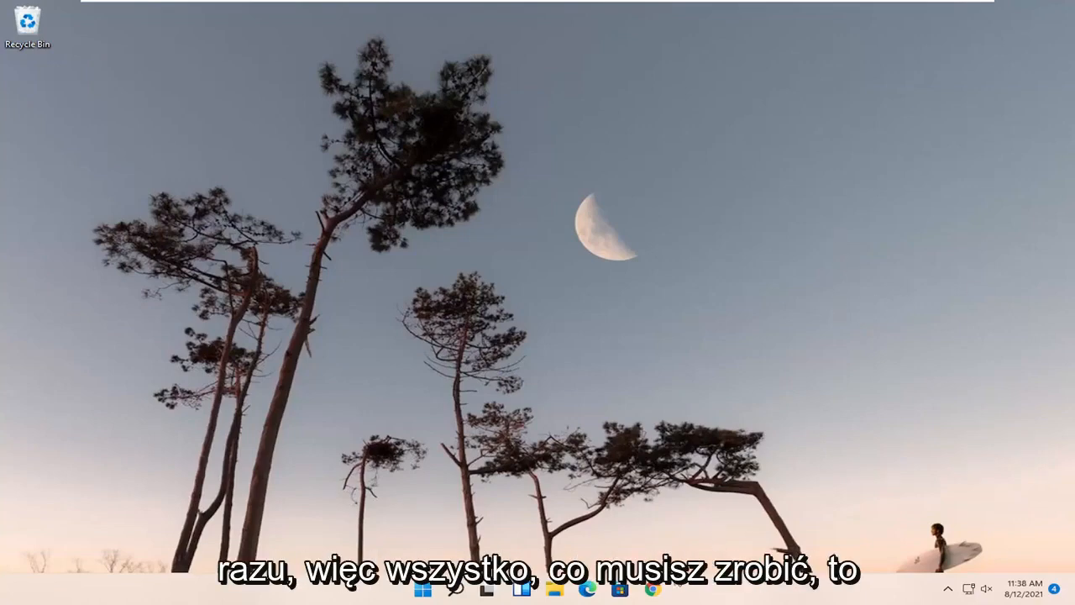
- Go to 8gadgetpack.net from the Chrome address bar
click(652, 588)
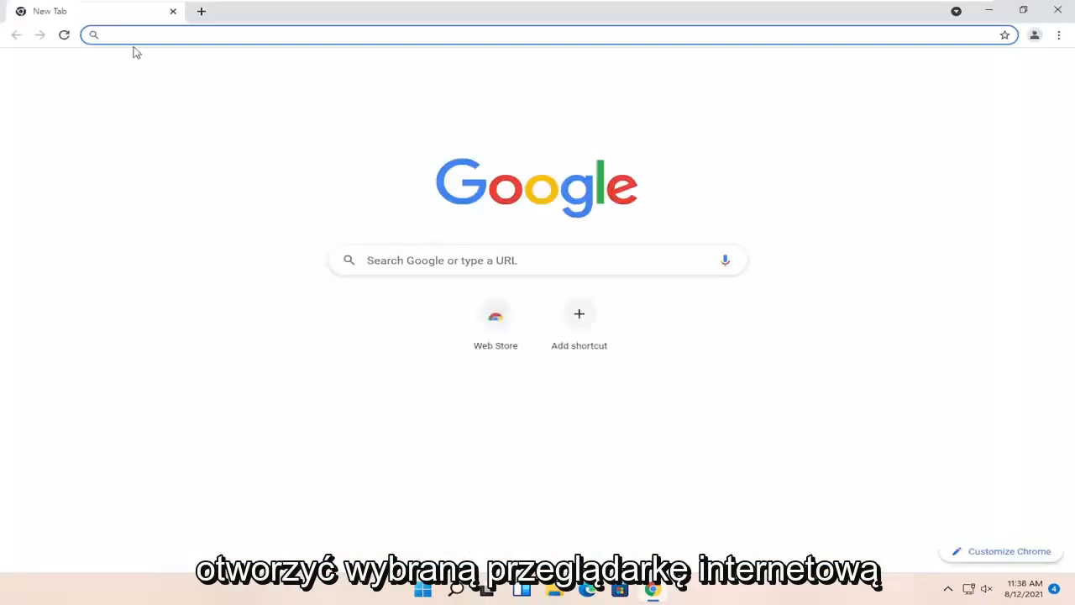
text(8gadgetpack.net)
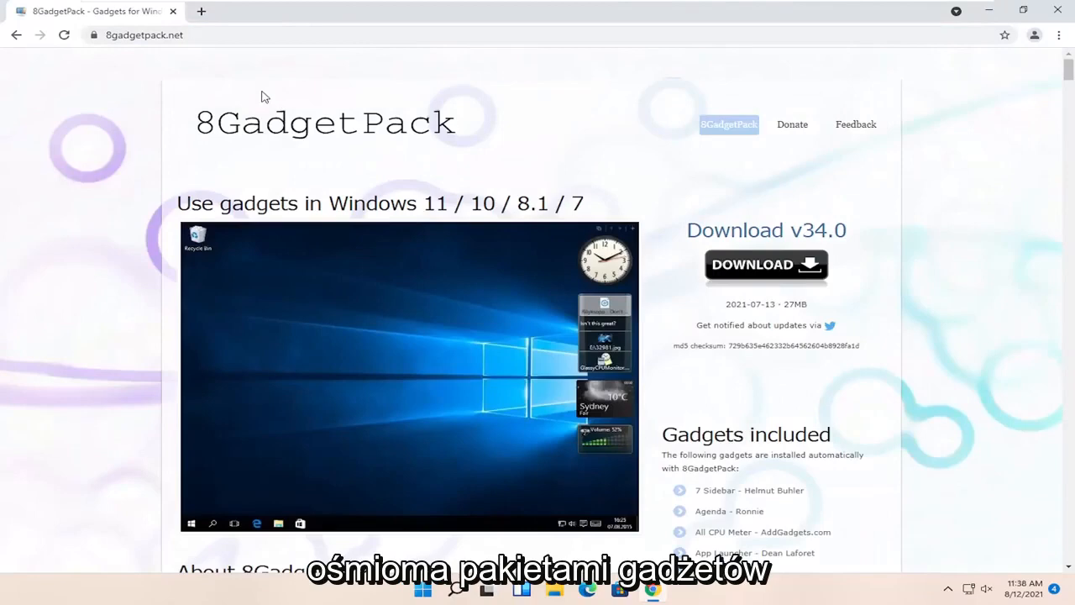
scroll(down, 3)
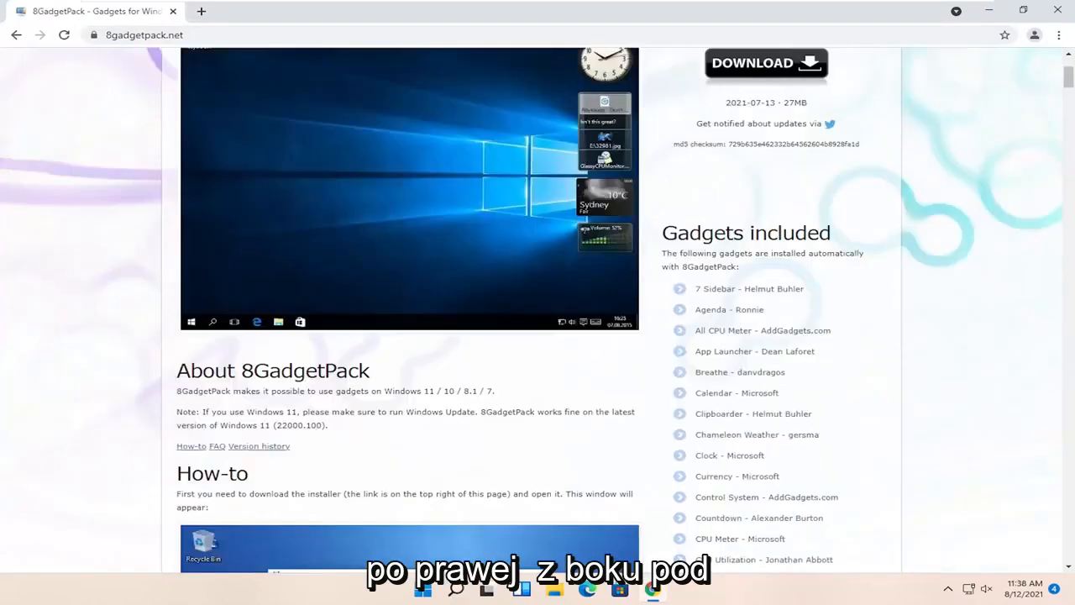
scroll(down, 3)
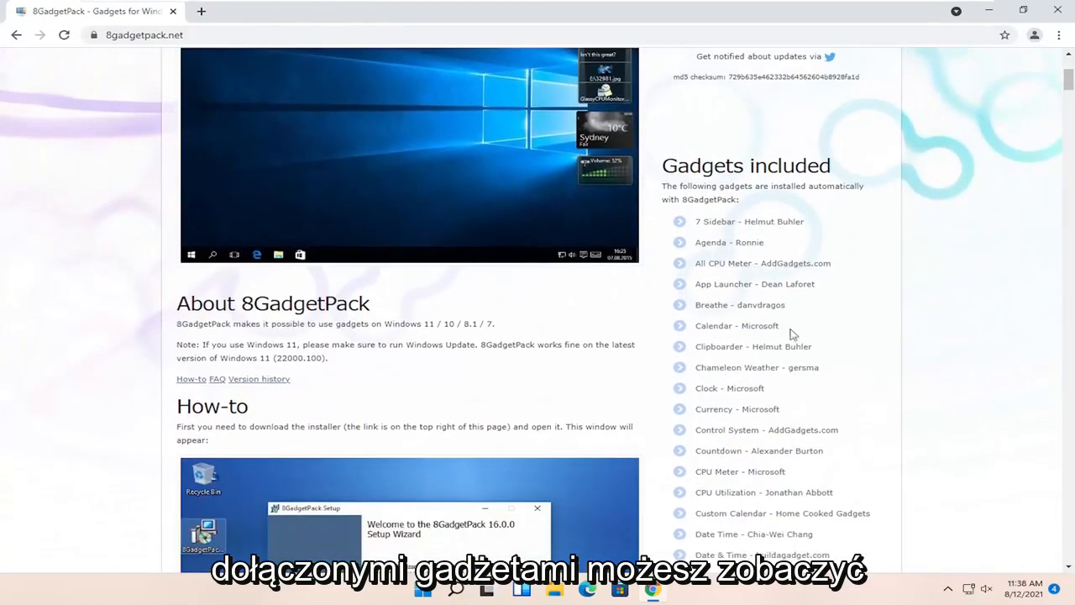
scroll(down, 3)
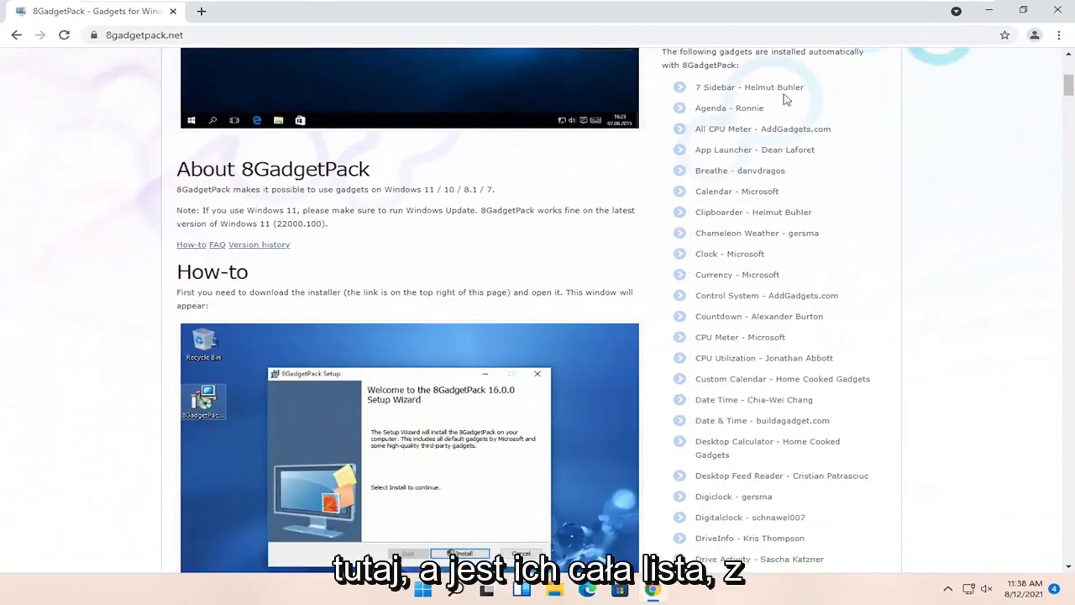
scroll(down, 3)
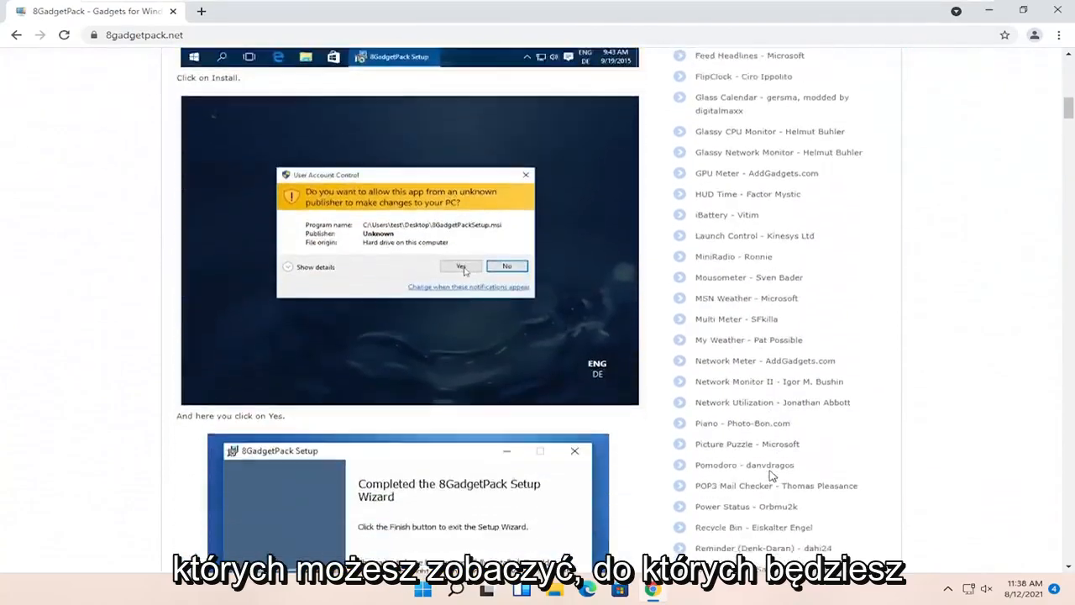
scroll(up, 3)
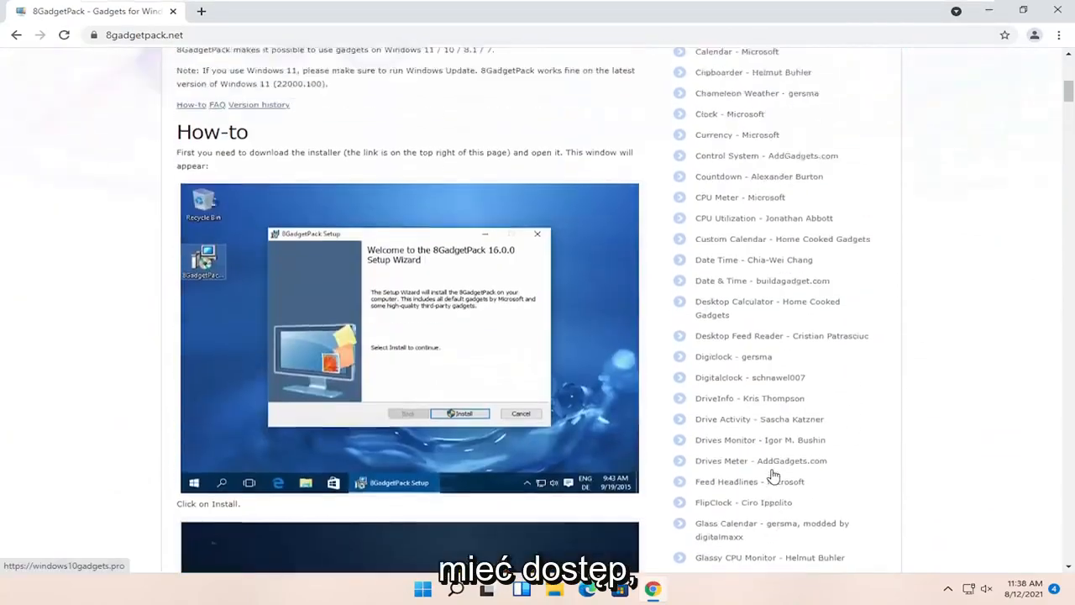
scroll(up, 3)
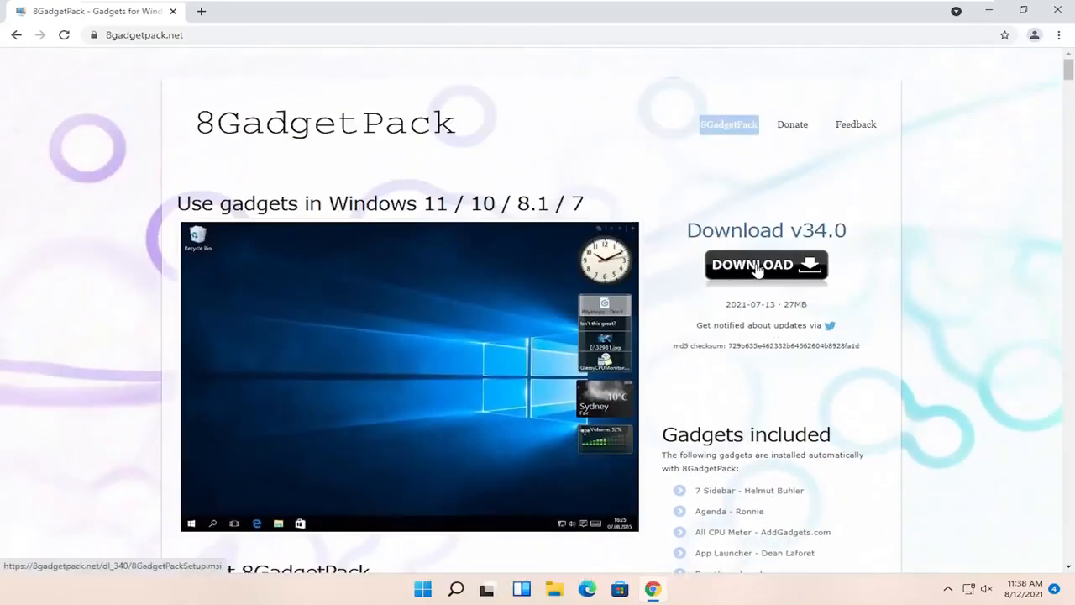
- Download 8GadgetPackSetup.msi and launch it from the download bar
click(766, 264)
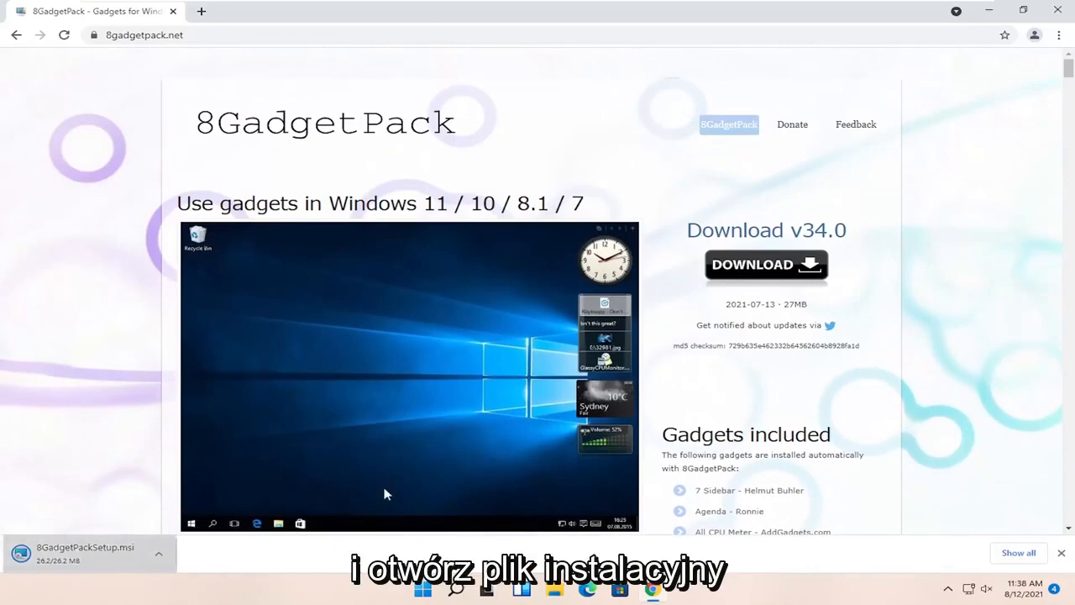
mouse_move(84, 561)
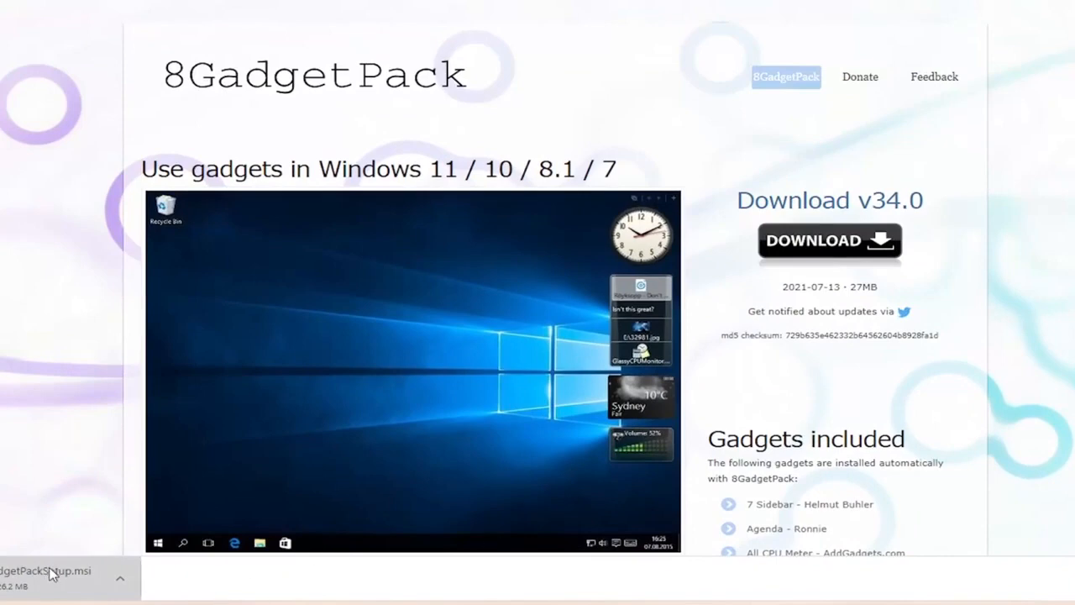
click(121, 578)
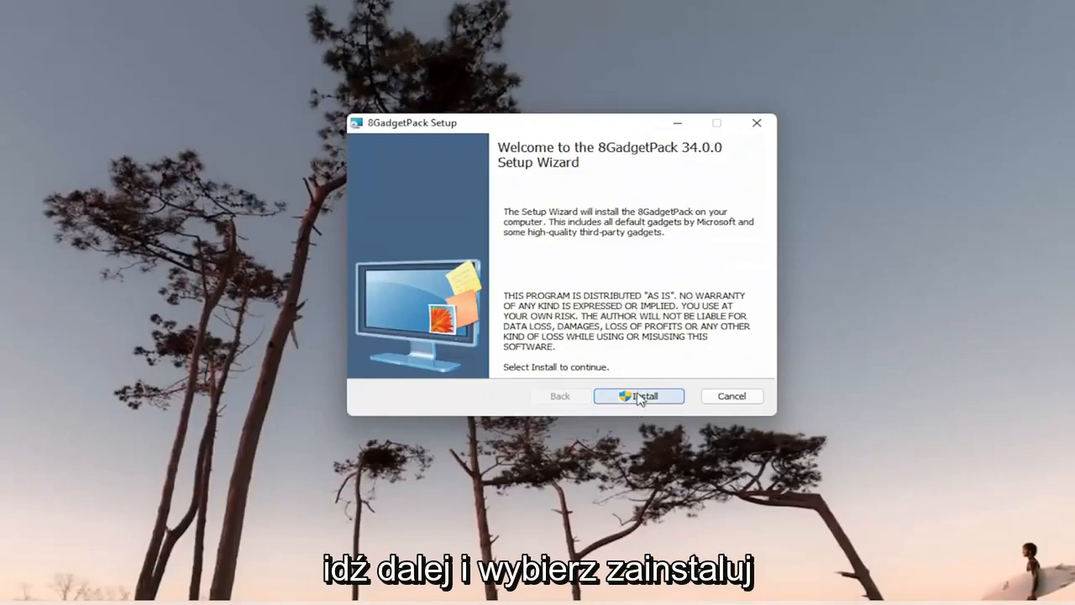
- Start the installation and approve the User Account Control prompt
click(638, 396)
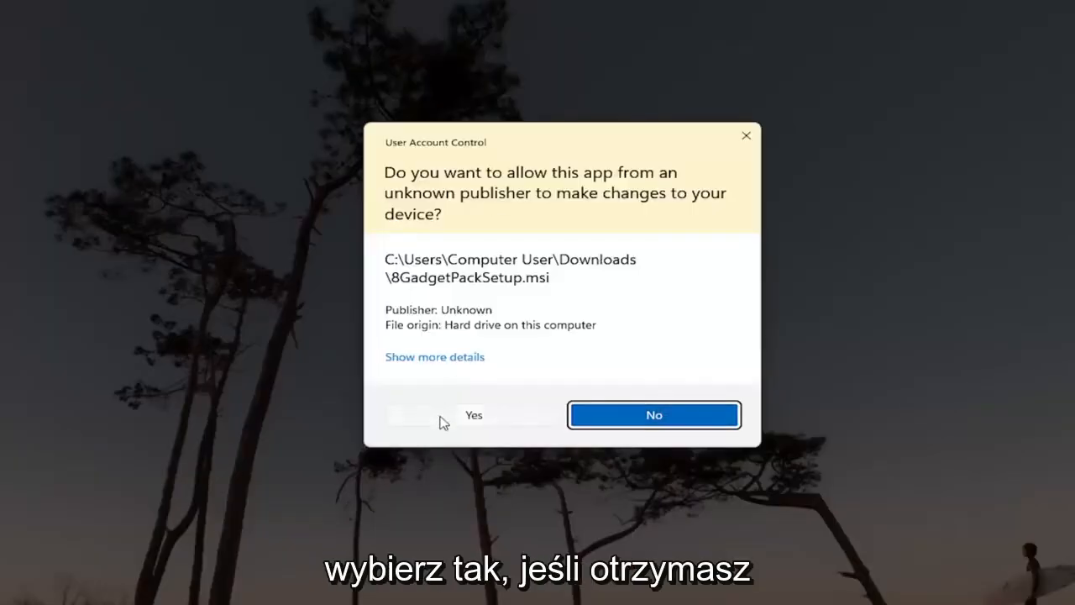
click(474, 413)
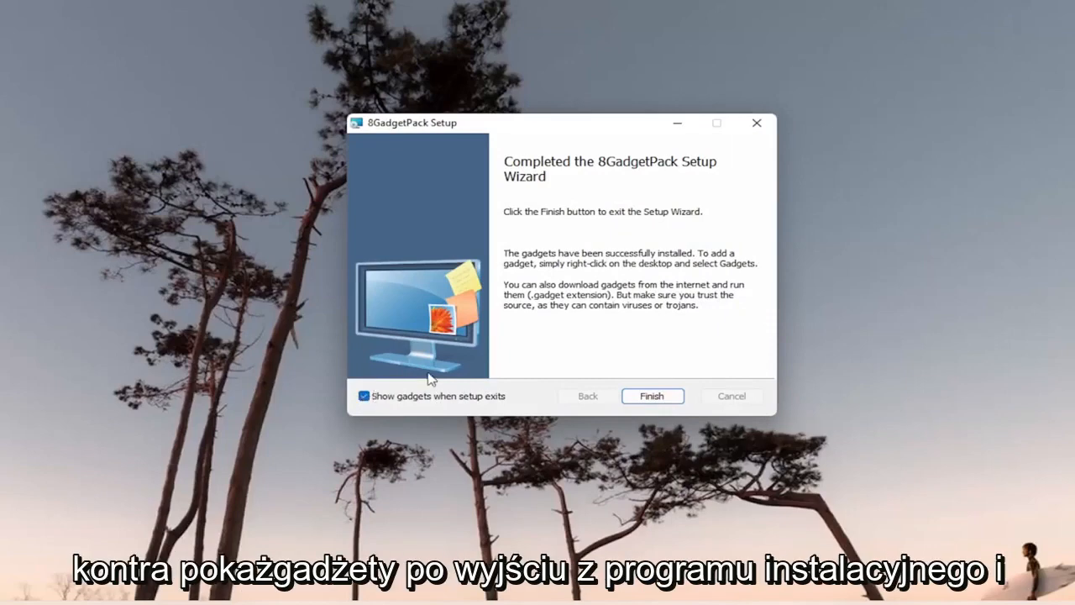
- Finish setup with 'Show gadgets when setup exits' left checked
click(651, 396)
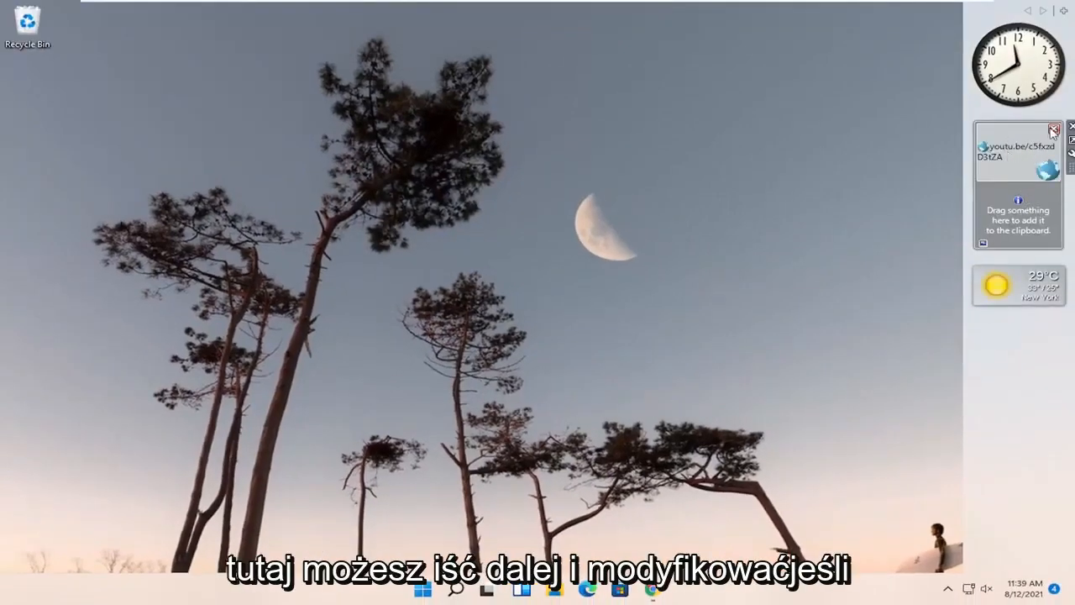
- Select the clipboard gadget, view its Options and cancel without changes
click(1055, 131)
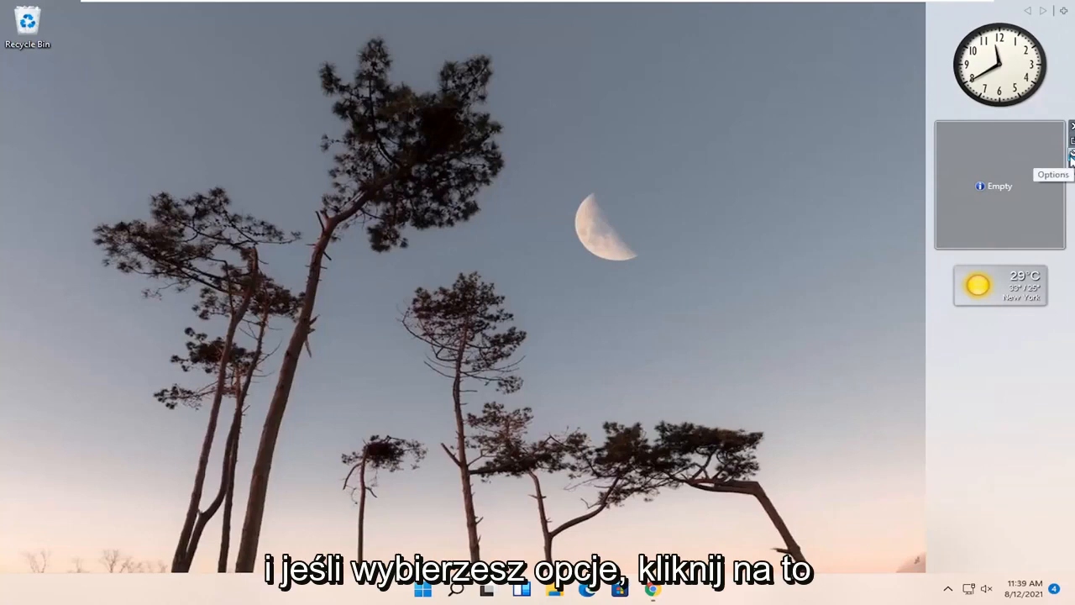
click(1051, 173)
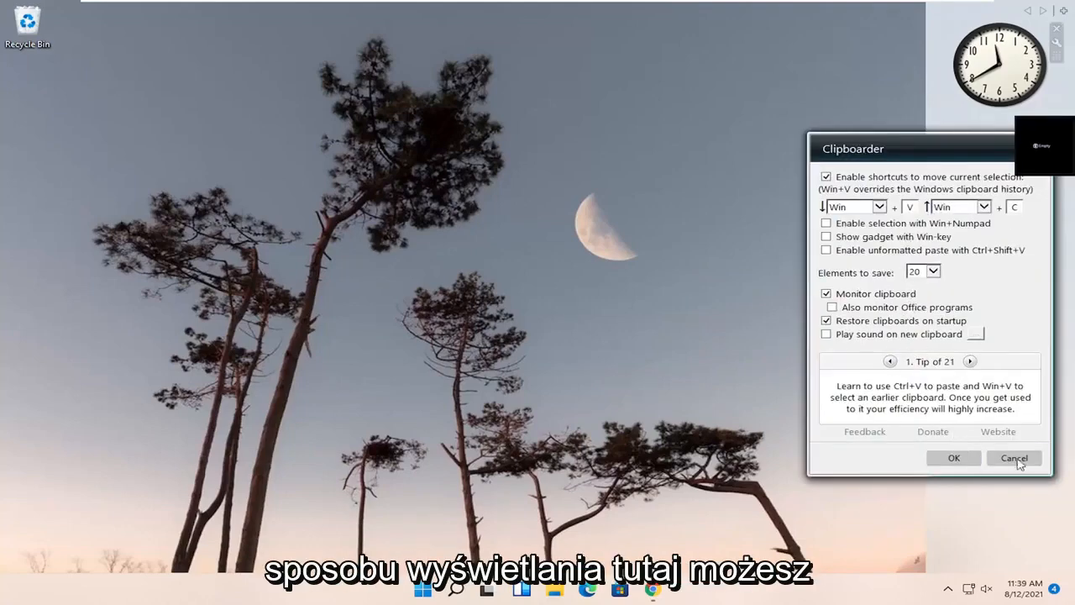
click(1015, 457)
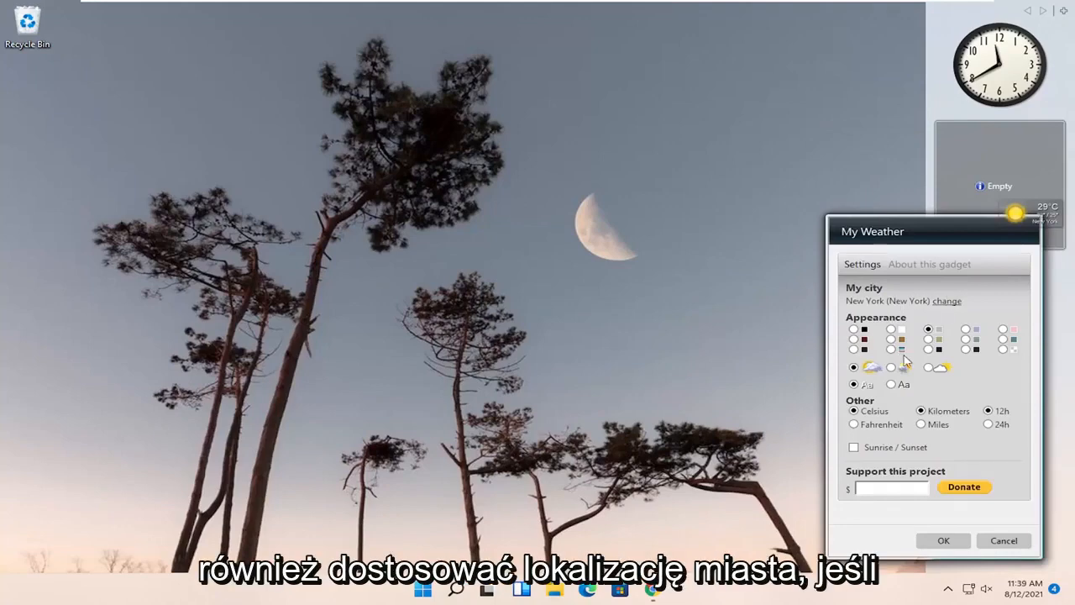
mouse_move(998, 262)
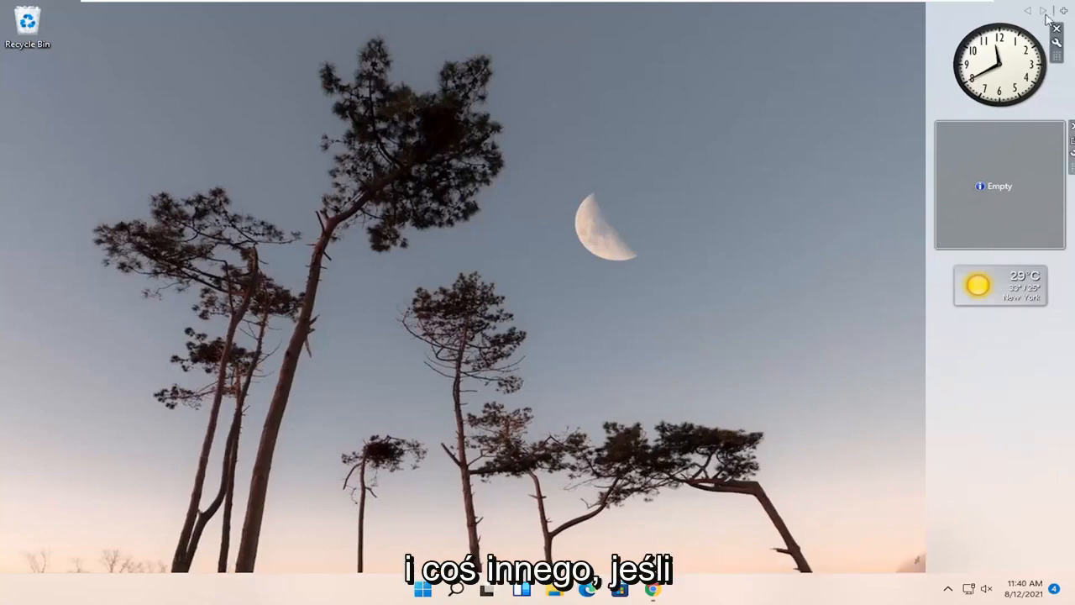
mouse_move(1065, 12)
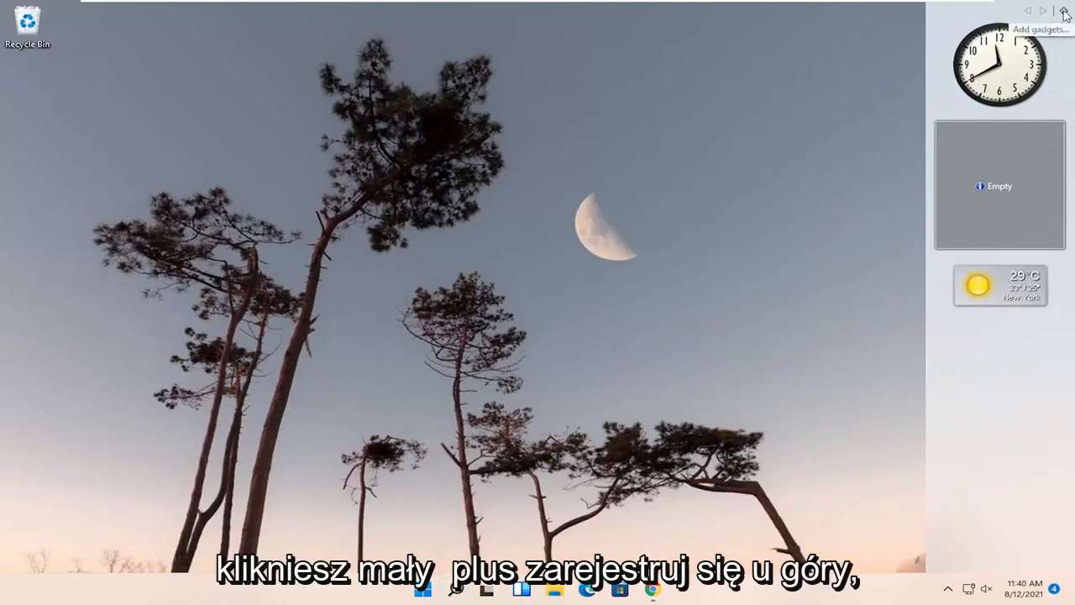
- Show gadget details in the add-gadgets gallery and page to the Recycle Bin gadget
click(1063, 10)
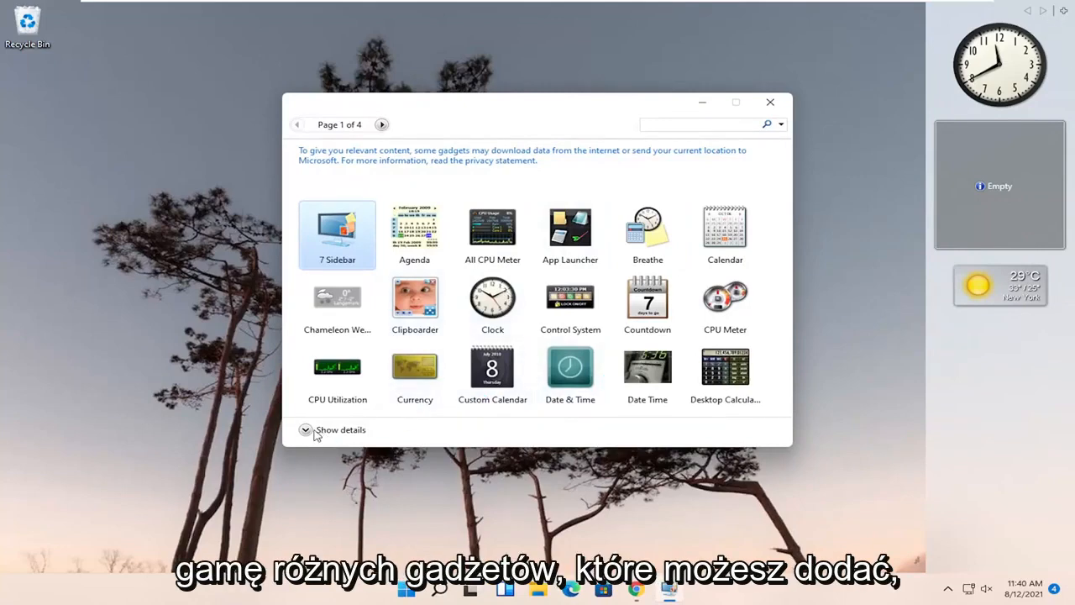
click(306, 430)
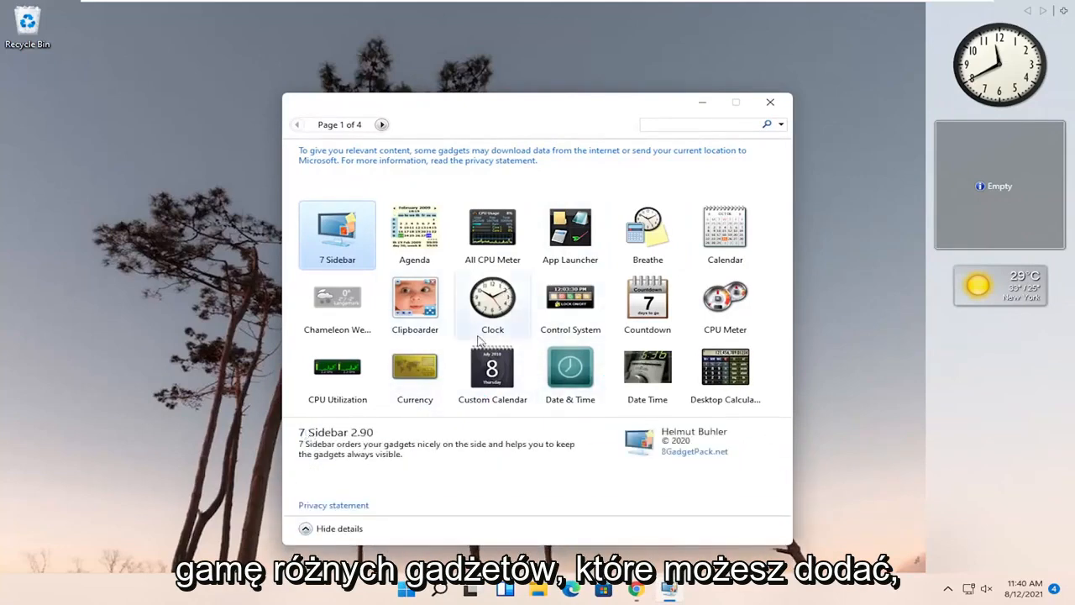
click(382, 124)
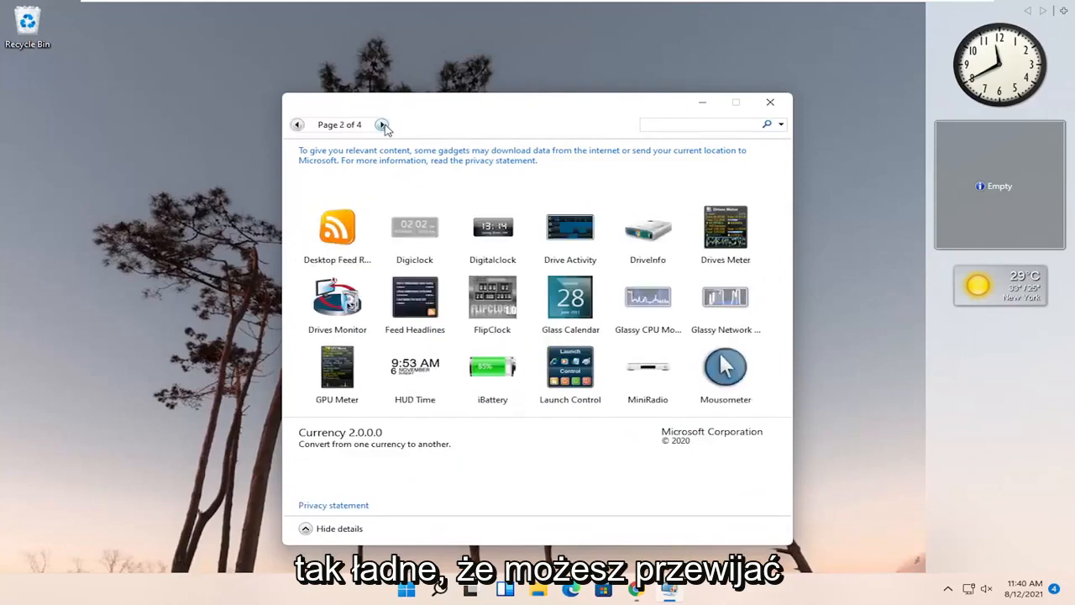
click(382, 125)
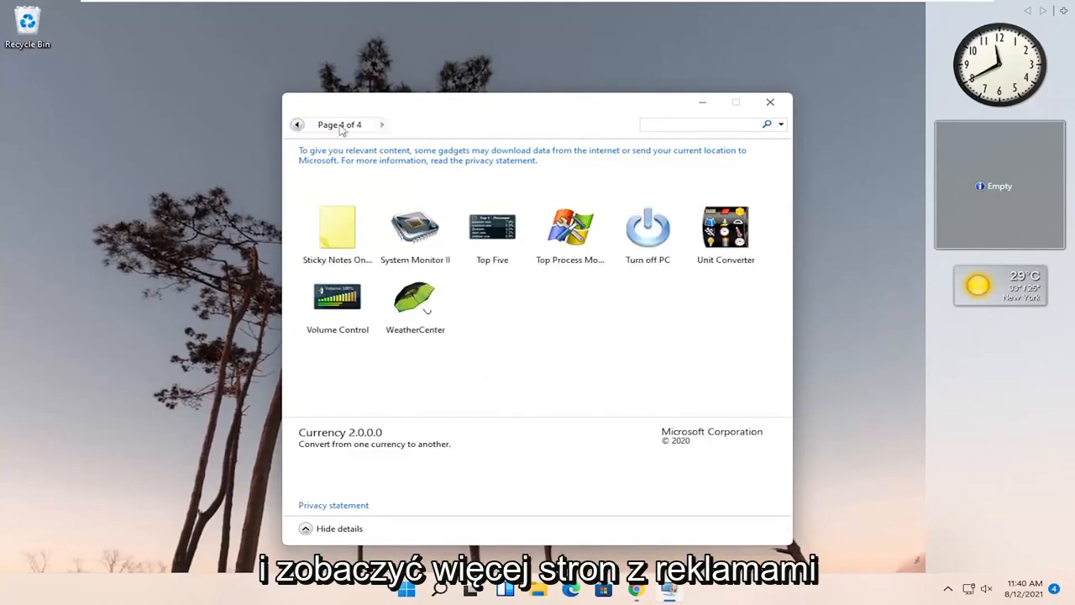
click(297, 124)
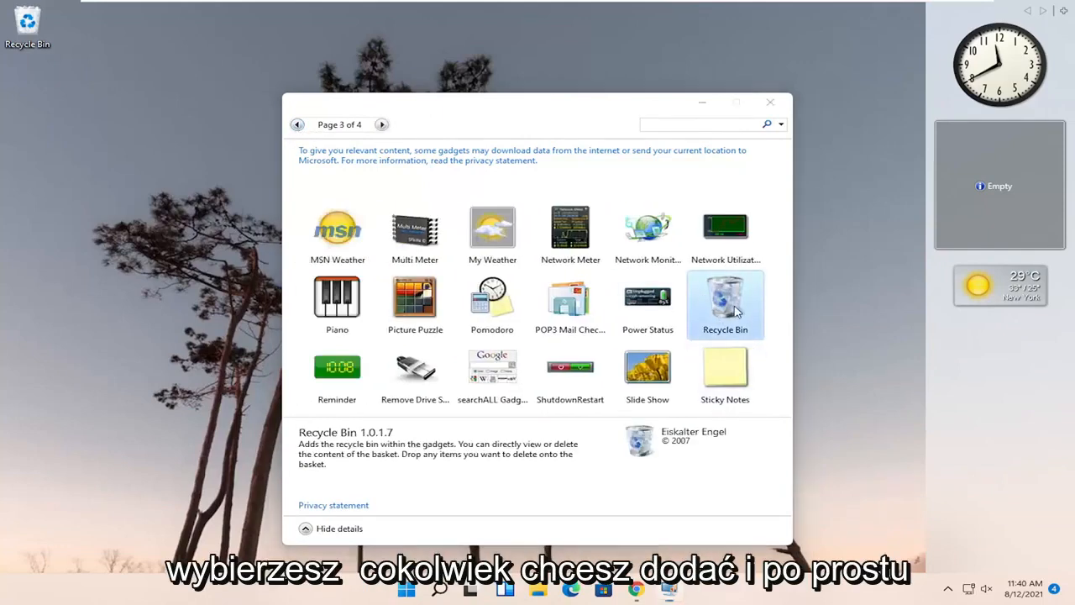
- Add the Recycle Bin gadget to the sidebar and view the Slide Show gadget's details
double_click(725, 304)
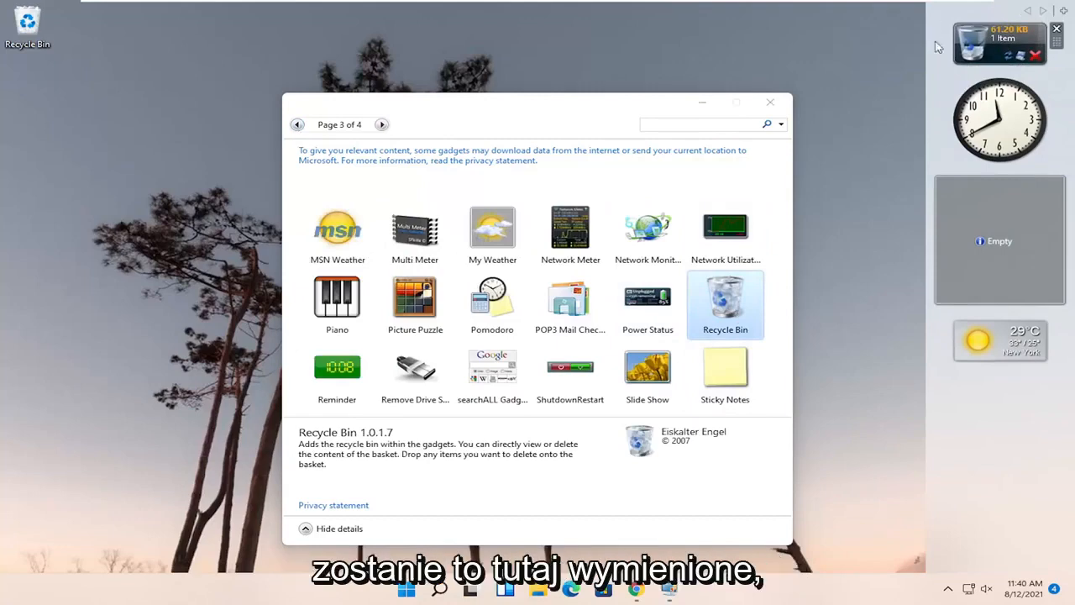
mouse_move(492, 232)
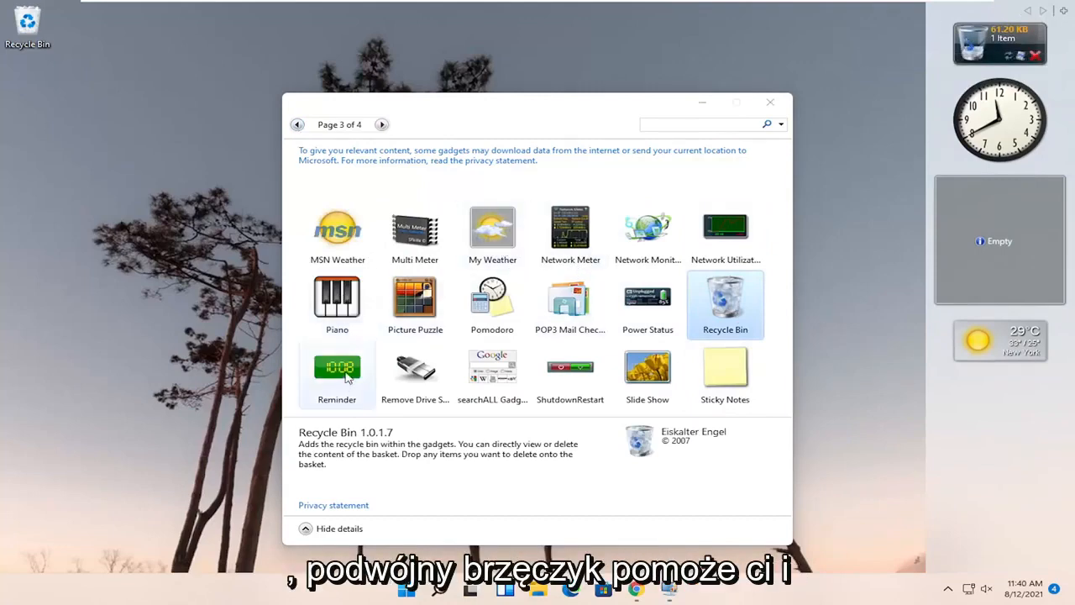
mouse_move(647, 366)
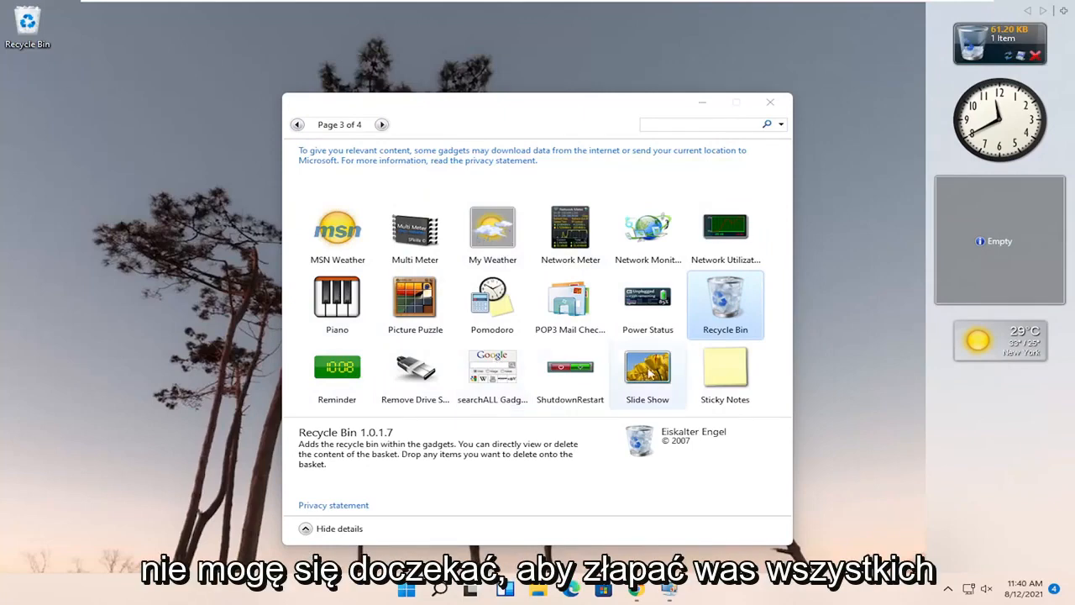
click(648, 370)
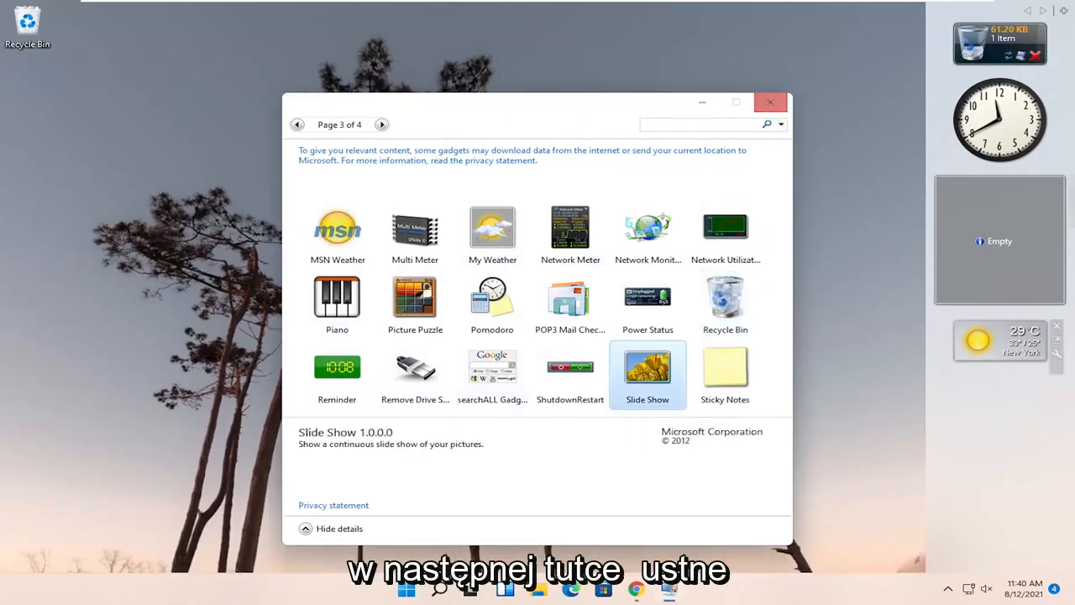